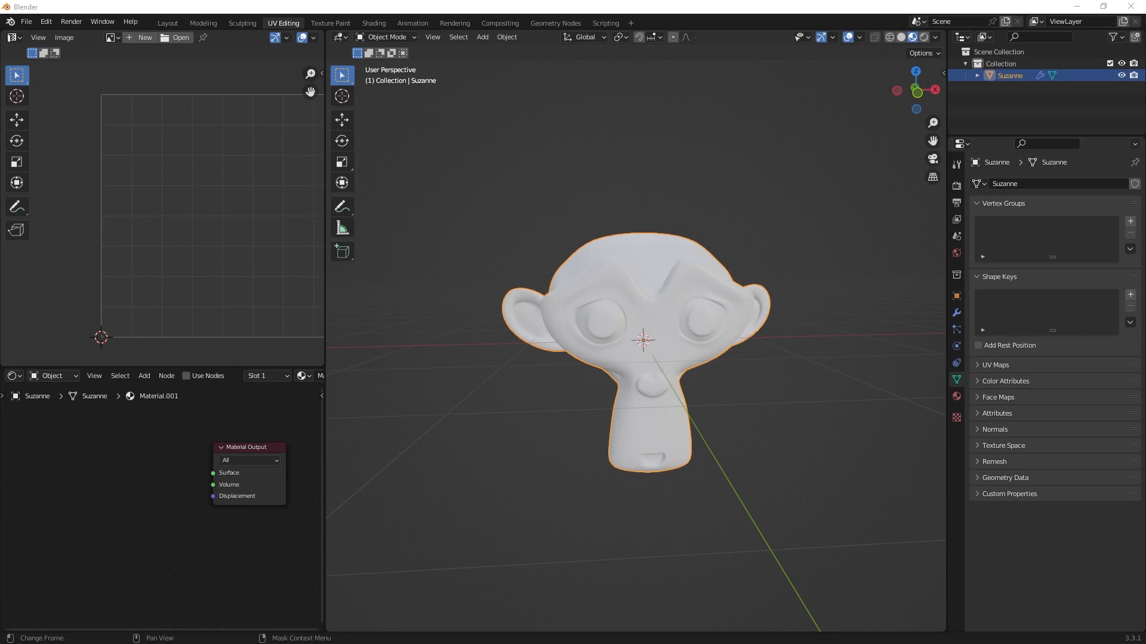
mouse_move(347, 453)
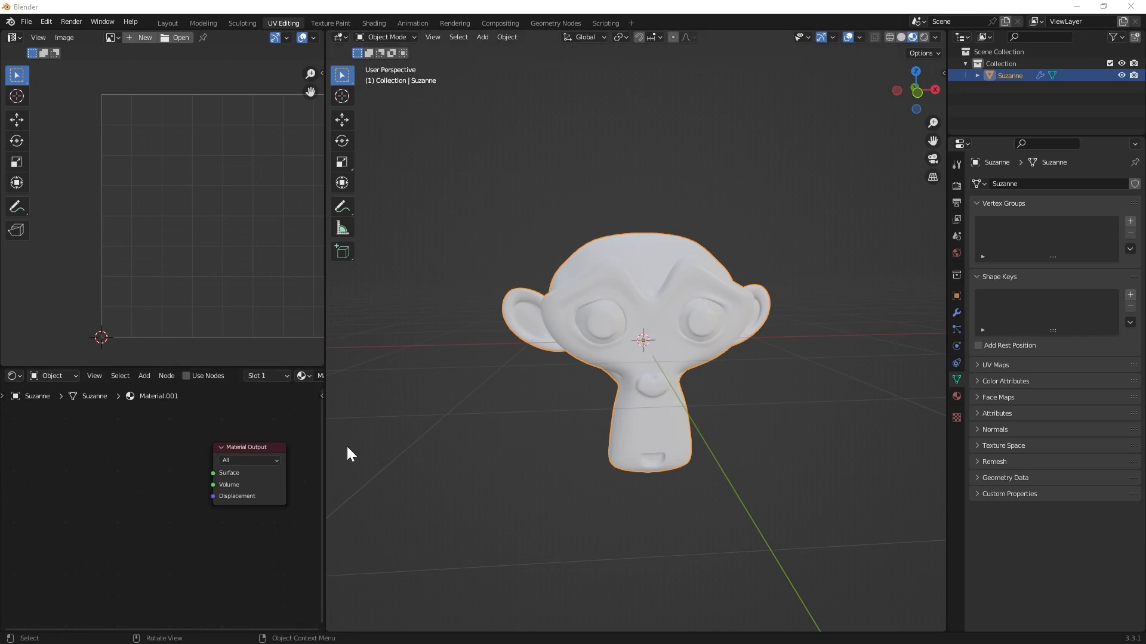
mouse_move(358, 430)
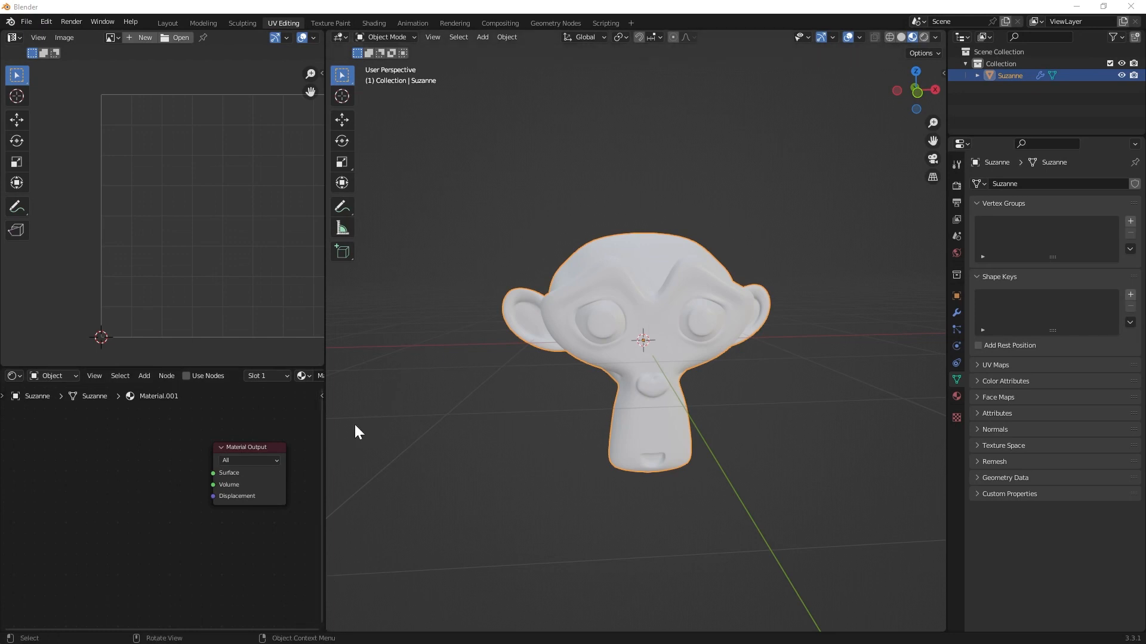
mouse_move(664, 284)
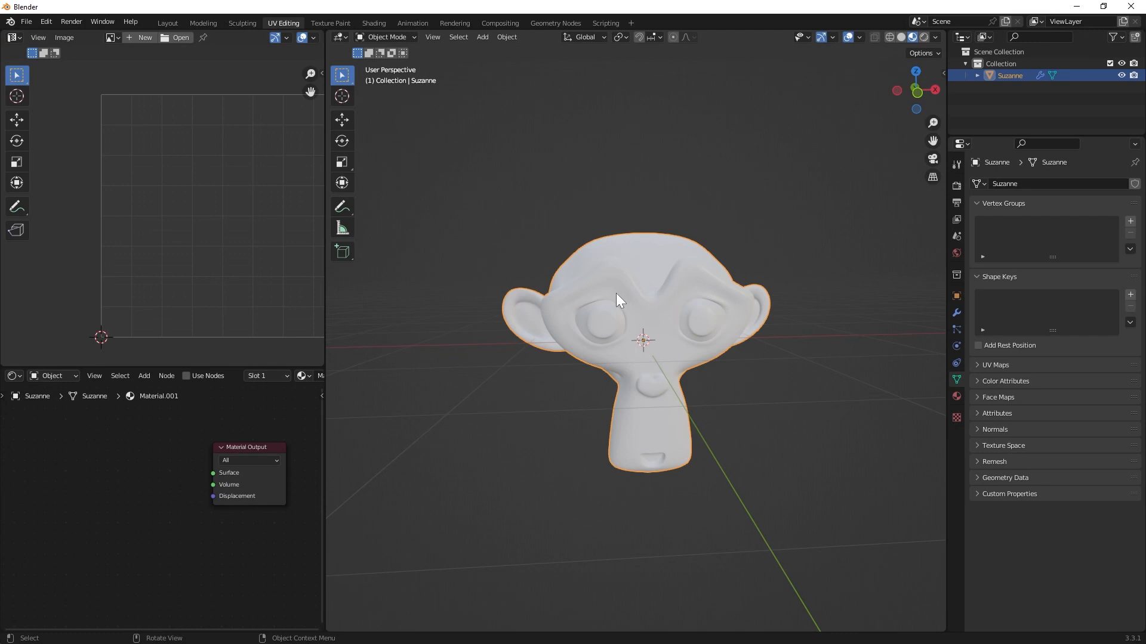
Enter Edit Mode on Suzanne, enable Use Nodes for its material, and pan the node view.
key("Tab")
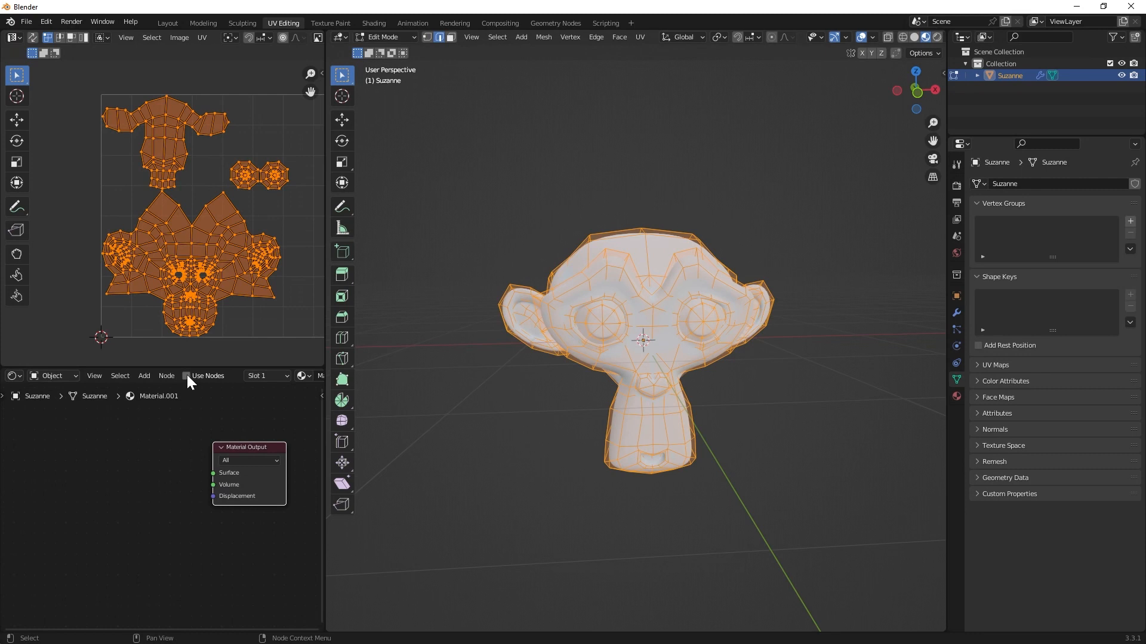
left_click(187, 375)
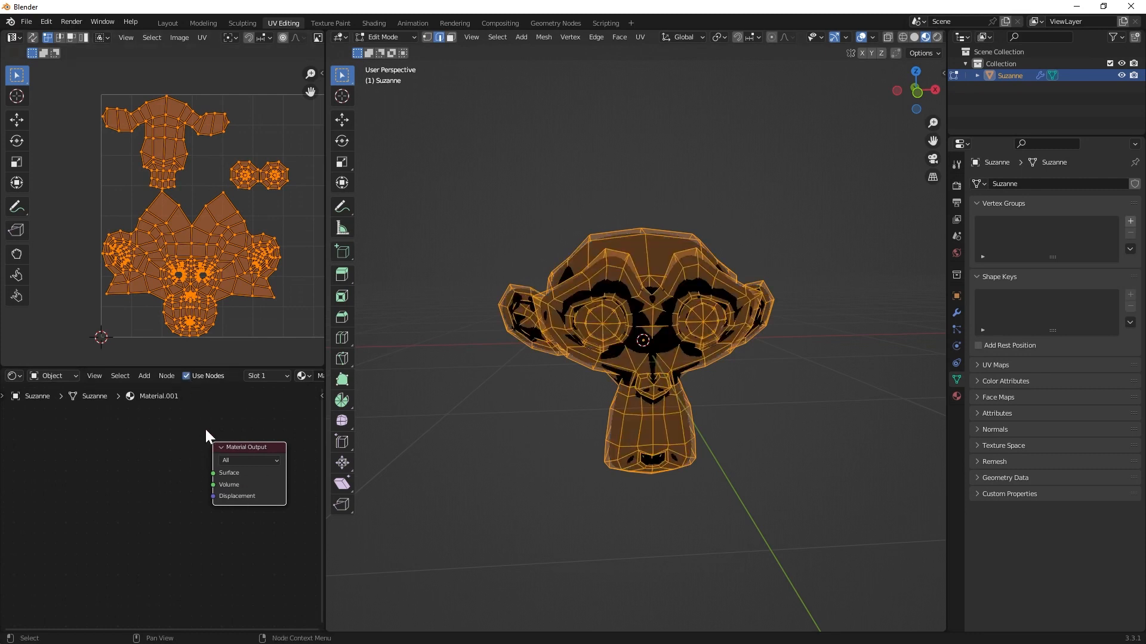
left_click_drag(248, 447, 230, 432)
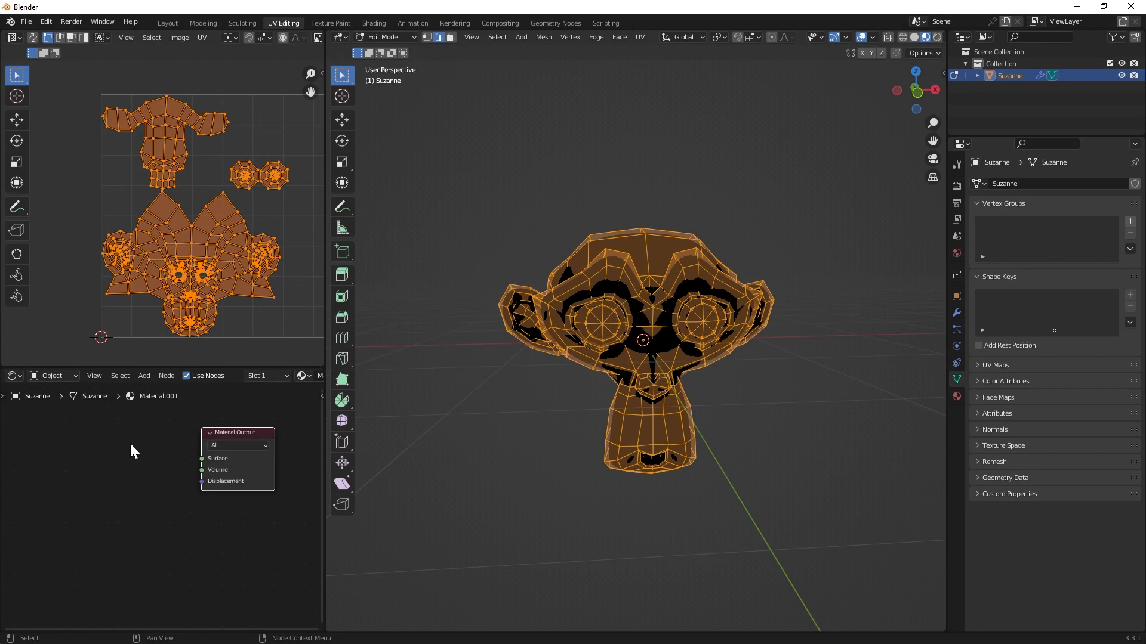
Add an Image Texture node and connect its Color to the Material Output Surface.
left_click(133, 450)
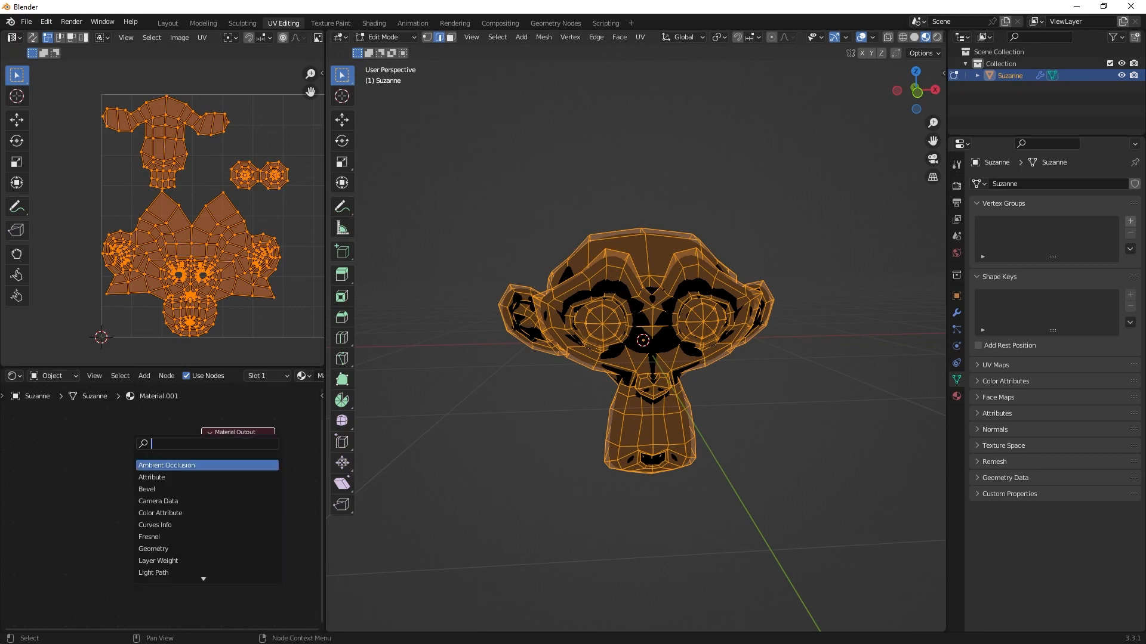
type("image")
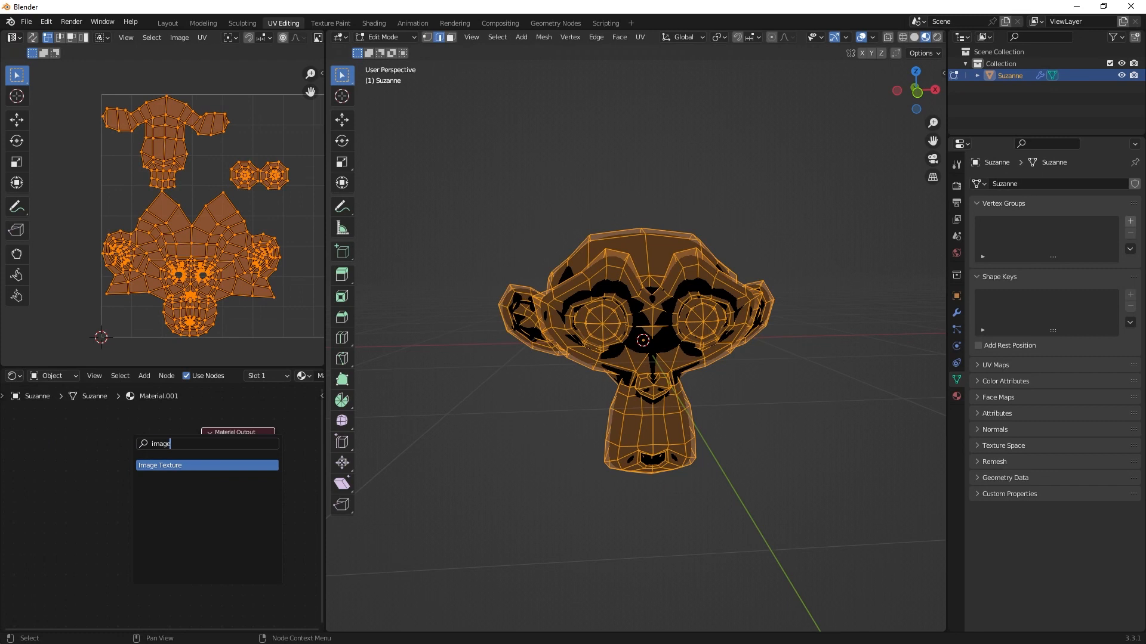
left_click(160, 465)
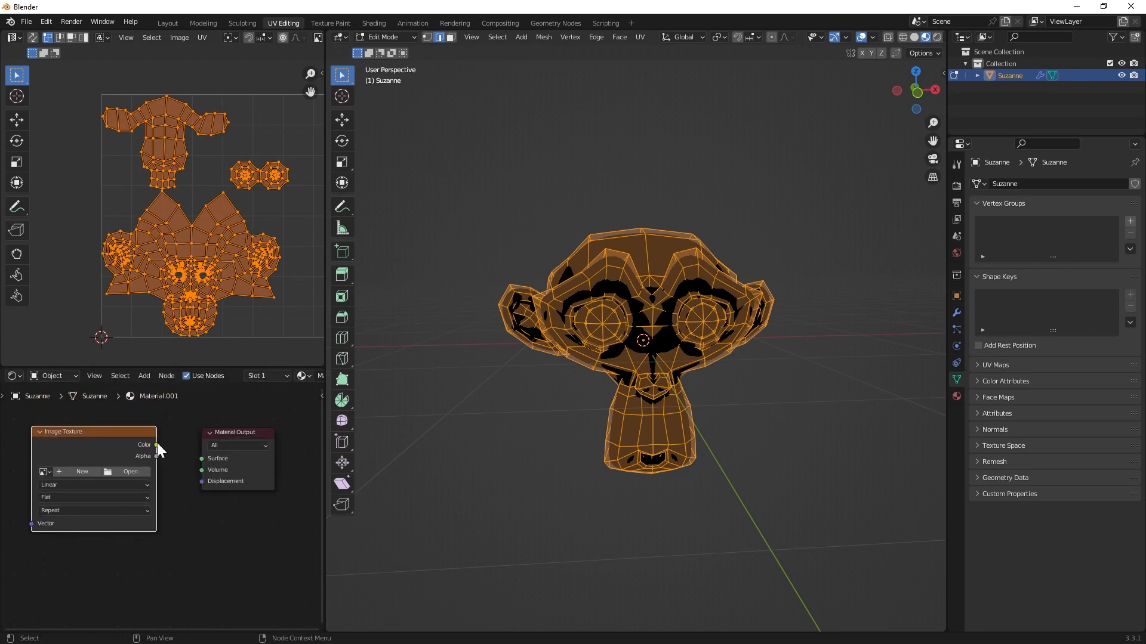
left_click_drag(156, 445, 201, 458)
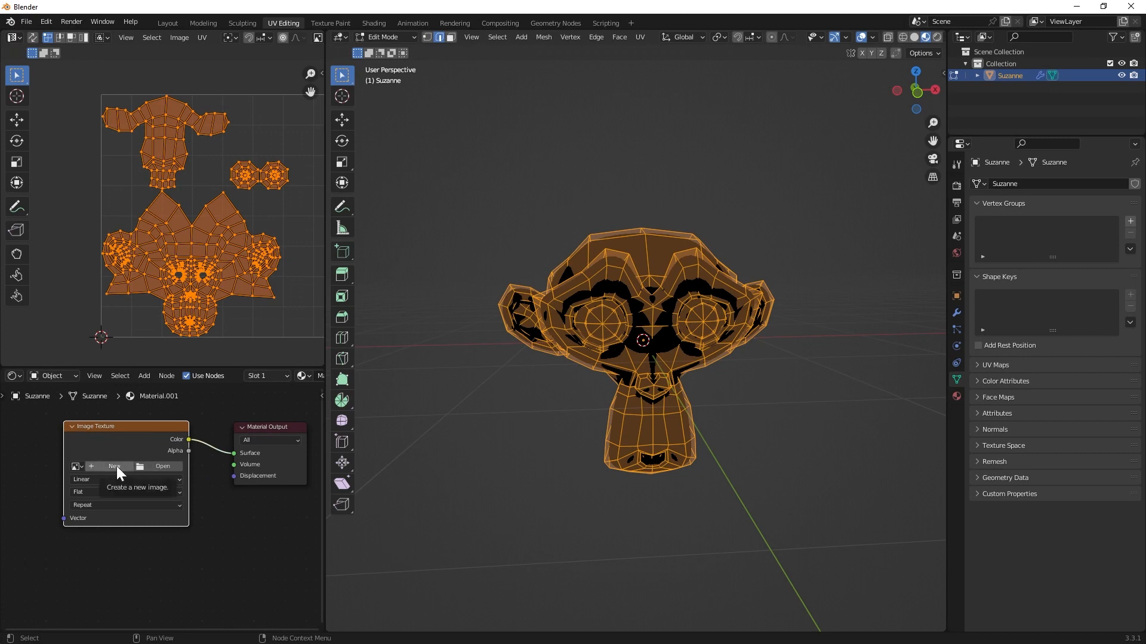
Create a new 1024×1024 image named 'AO' with alpha unticked on the texture node.
left_click(114, 466)
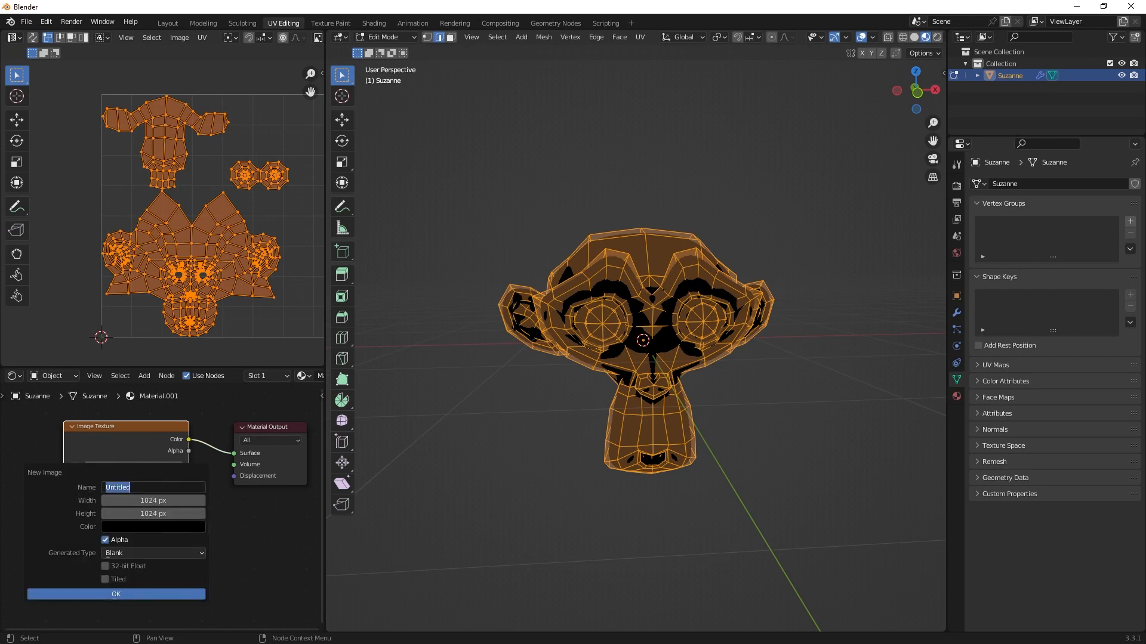
type("AC")
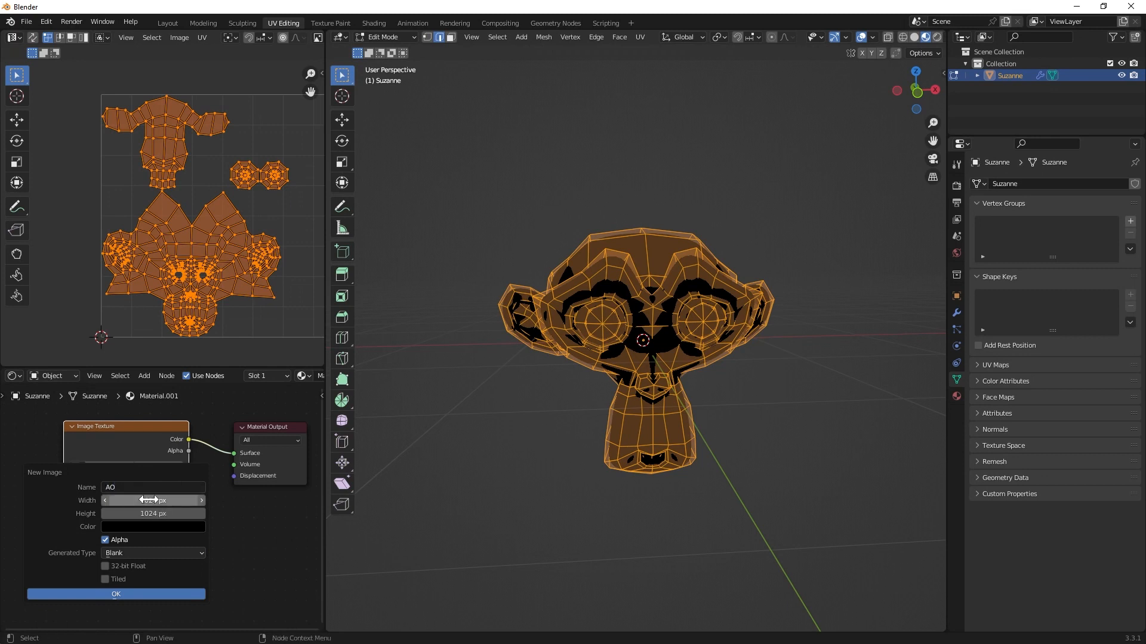
left_click(153, 500)
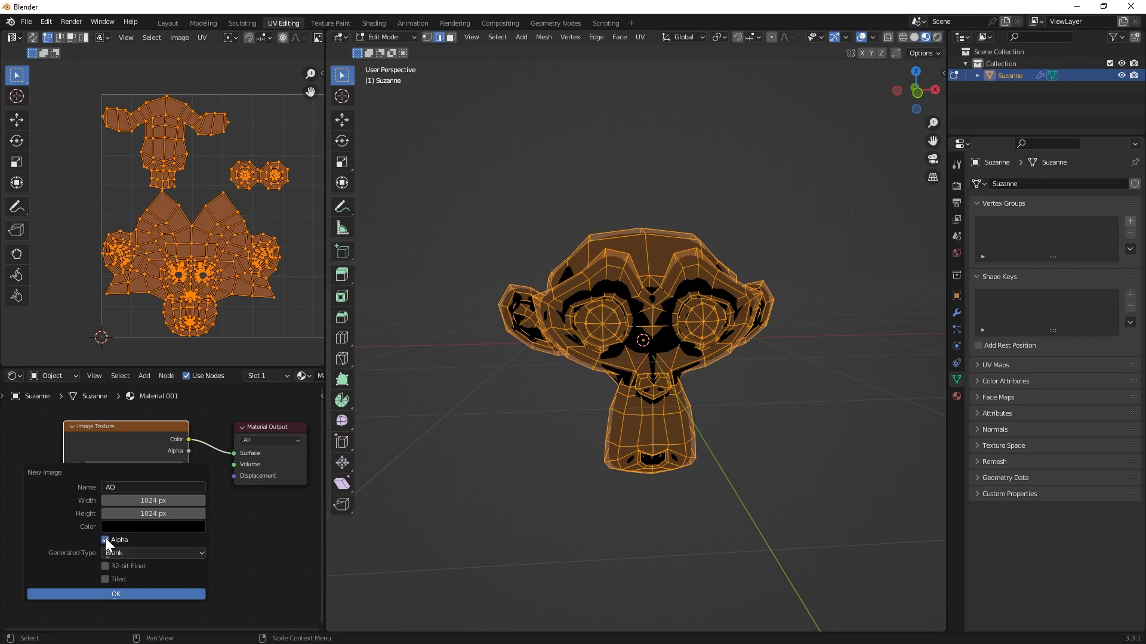
left_click(104, 540)
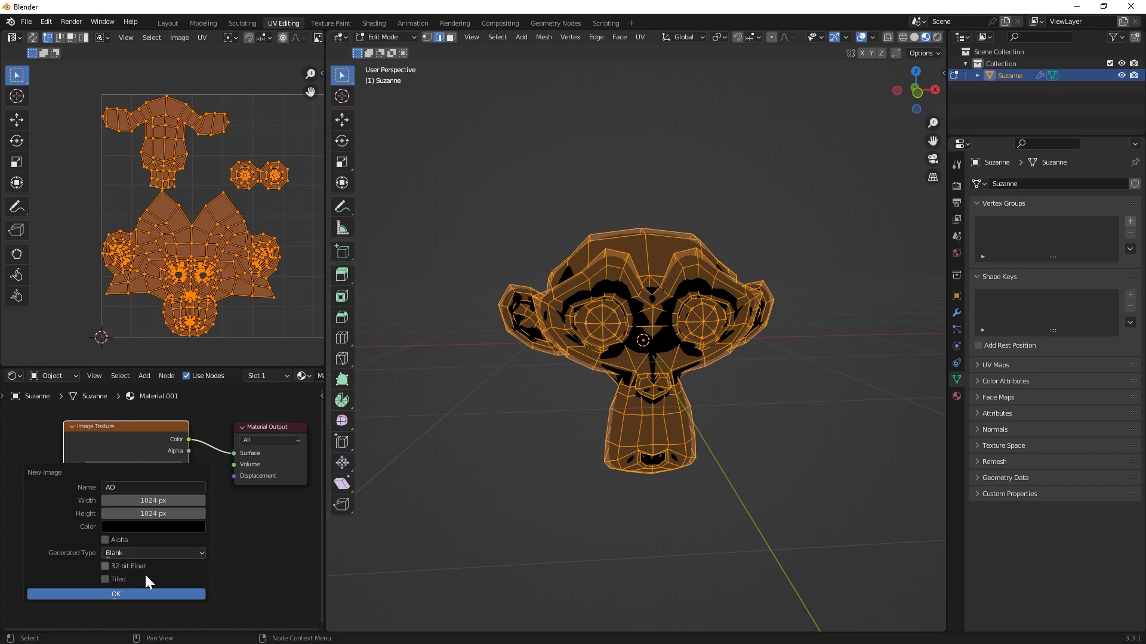
left_click(116, 594)
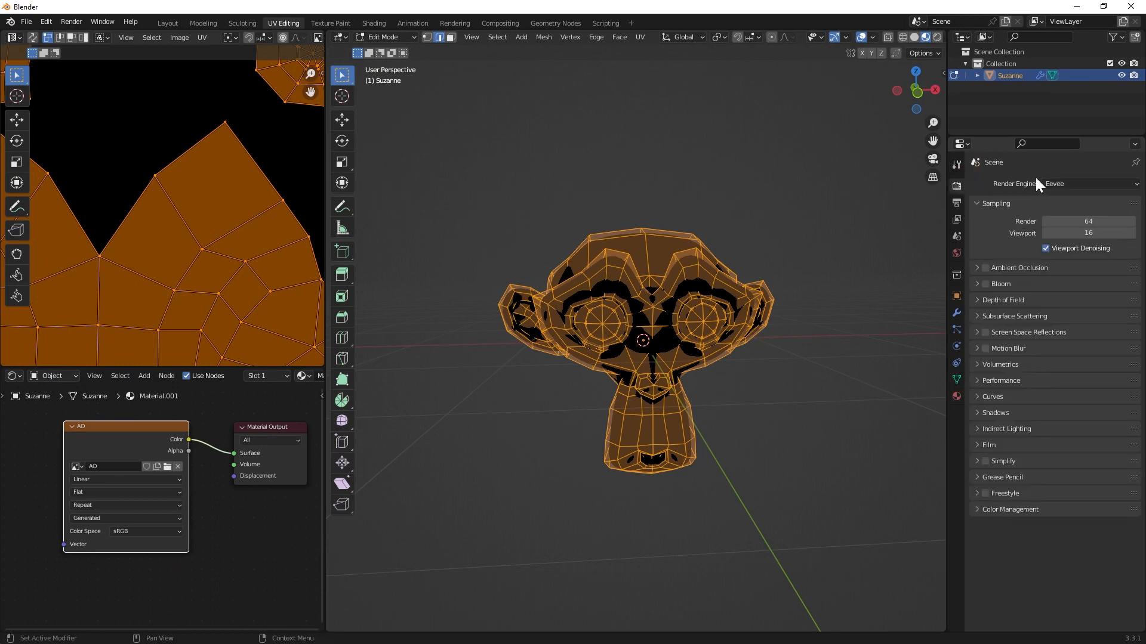
Render with Cycles on GPU Compute at 512 max samples and expand the Bake panel.
left_click(1088, 183)
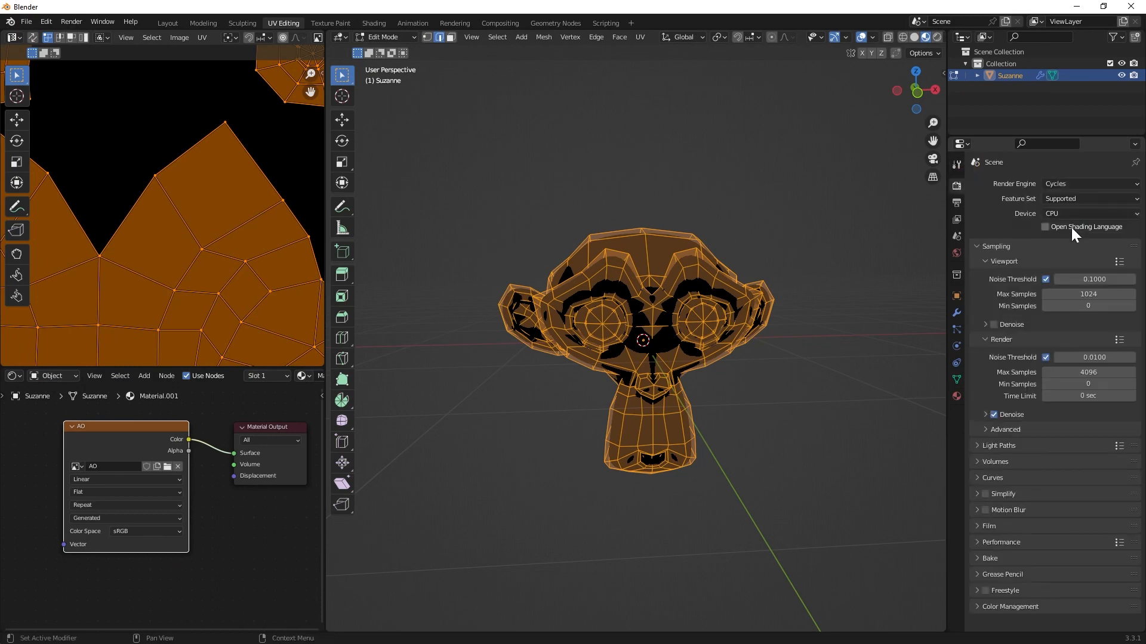
left_click(1088, 214)
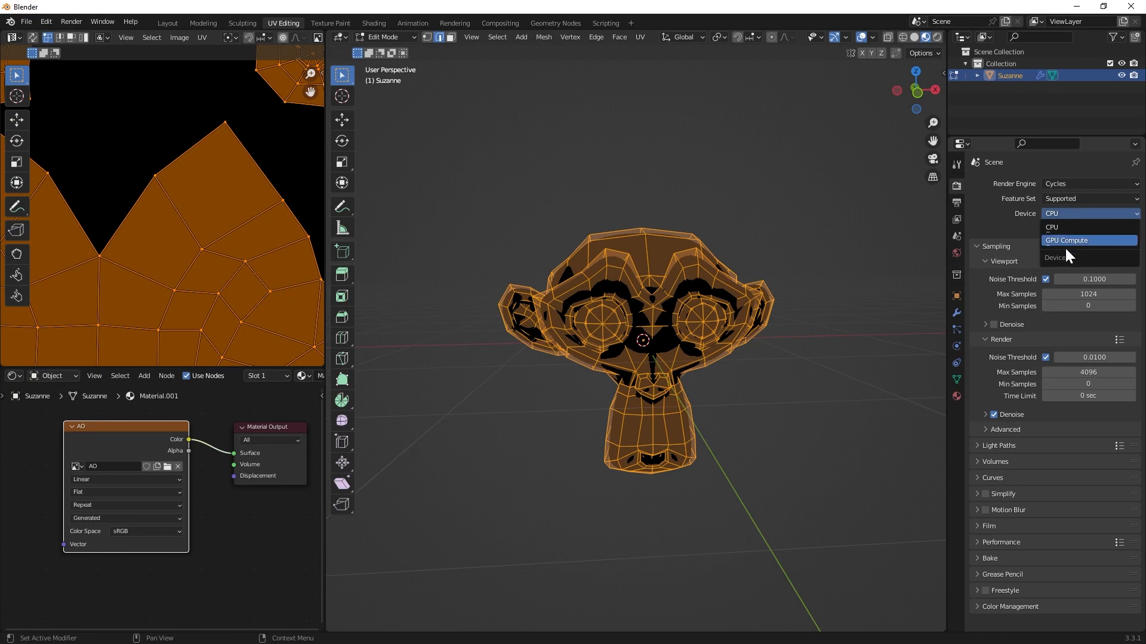
left_click(1067, 240)
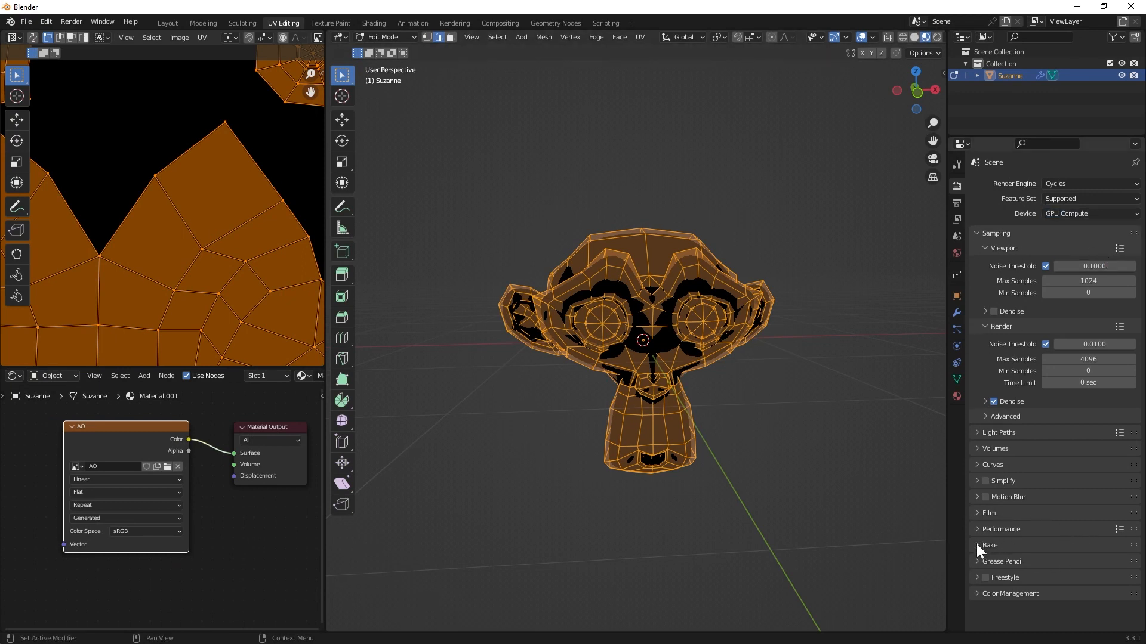
left_click(977, 545)
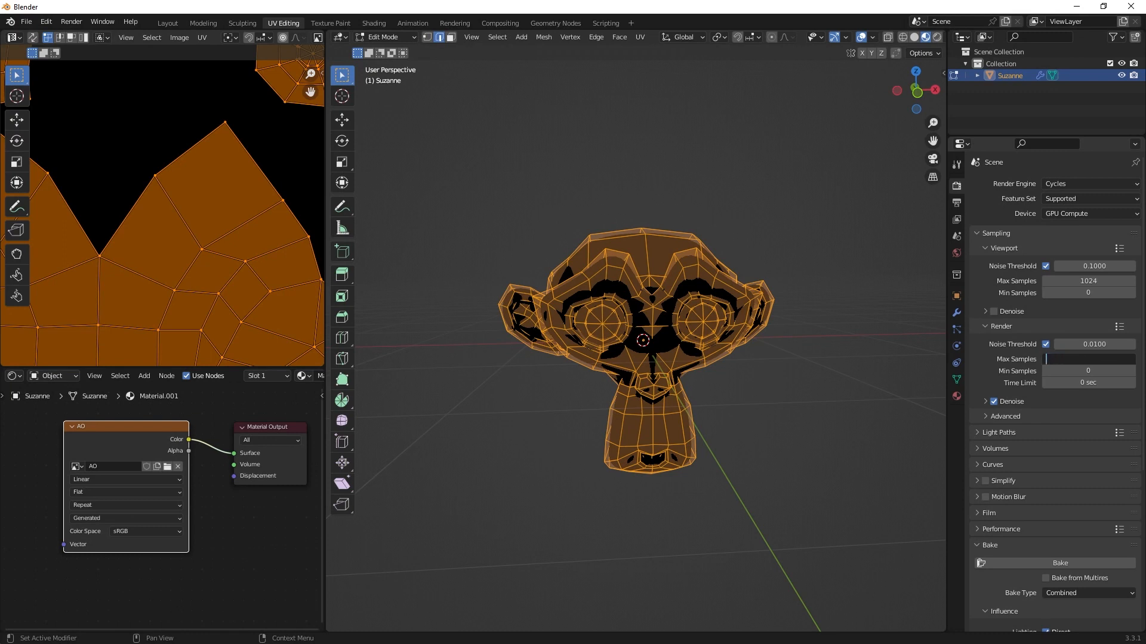
type("512")
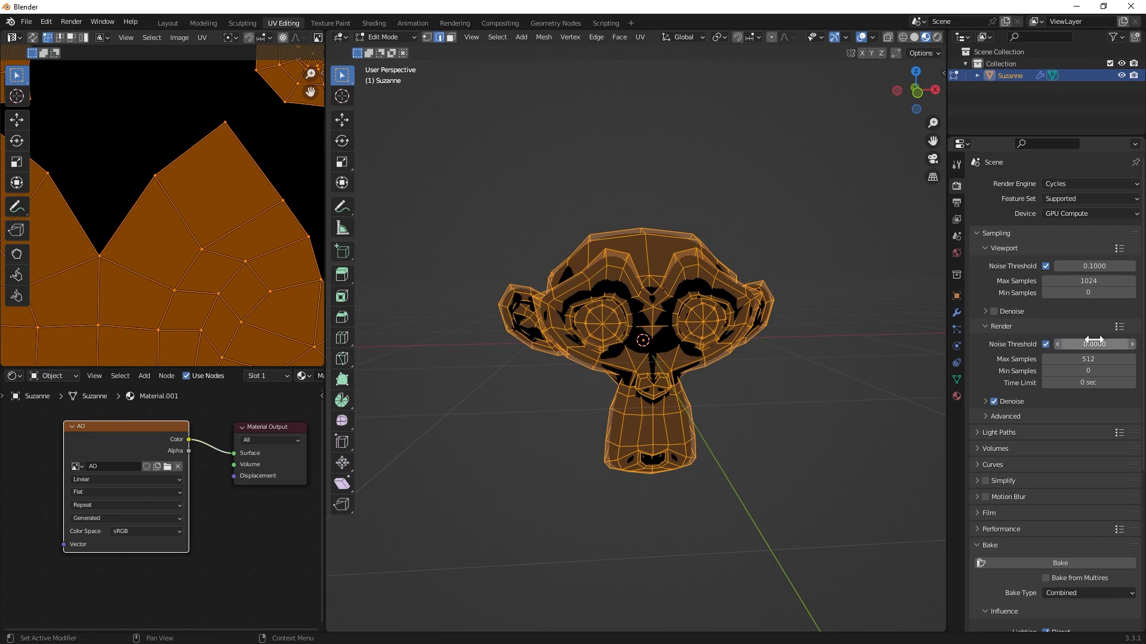
scroll("down", 3)
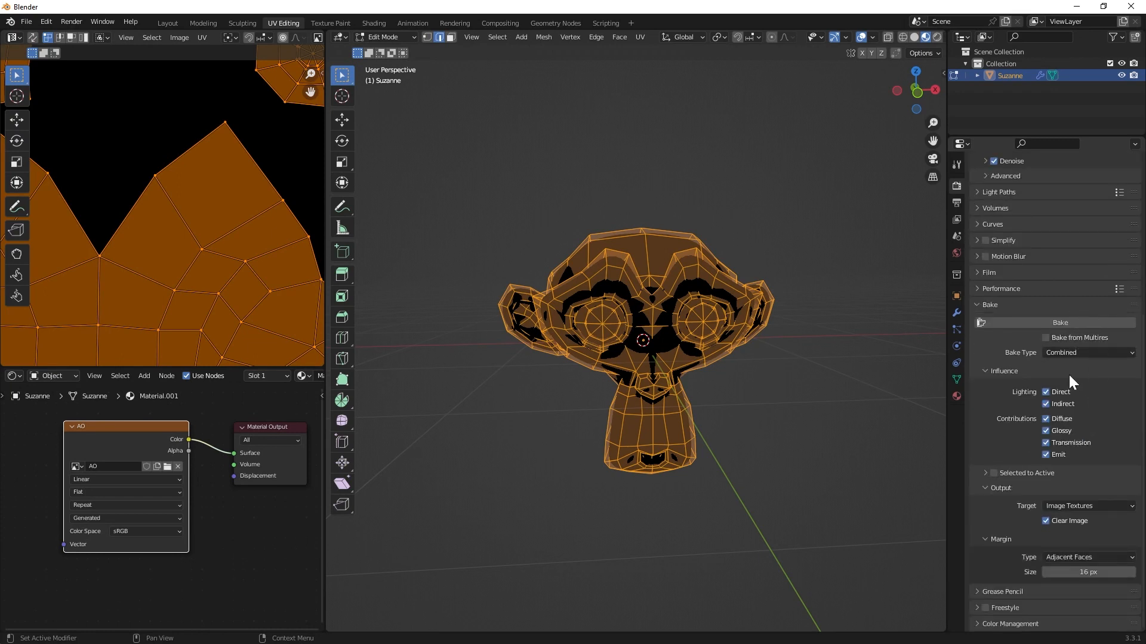
Change the Bake Type from Combined to Ambient Occlusion.
left_click(1086, 352)
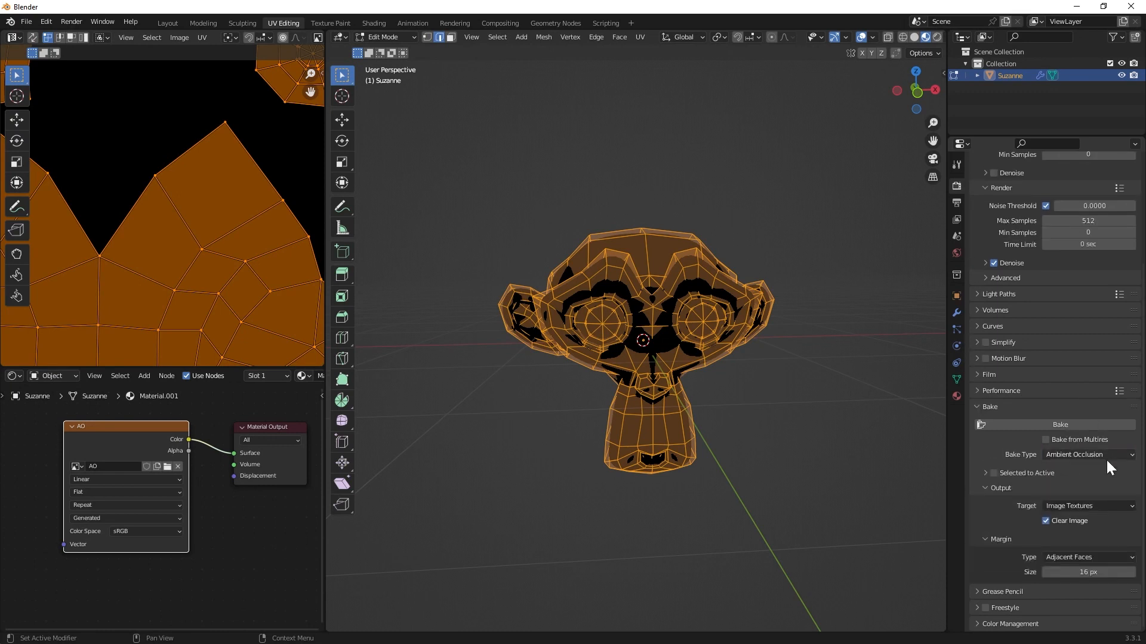
mouse_move(1008, 488)
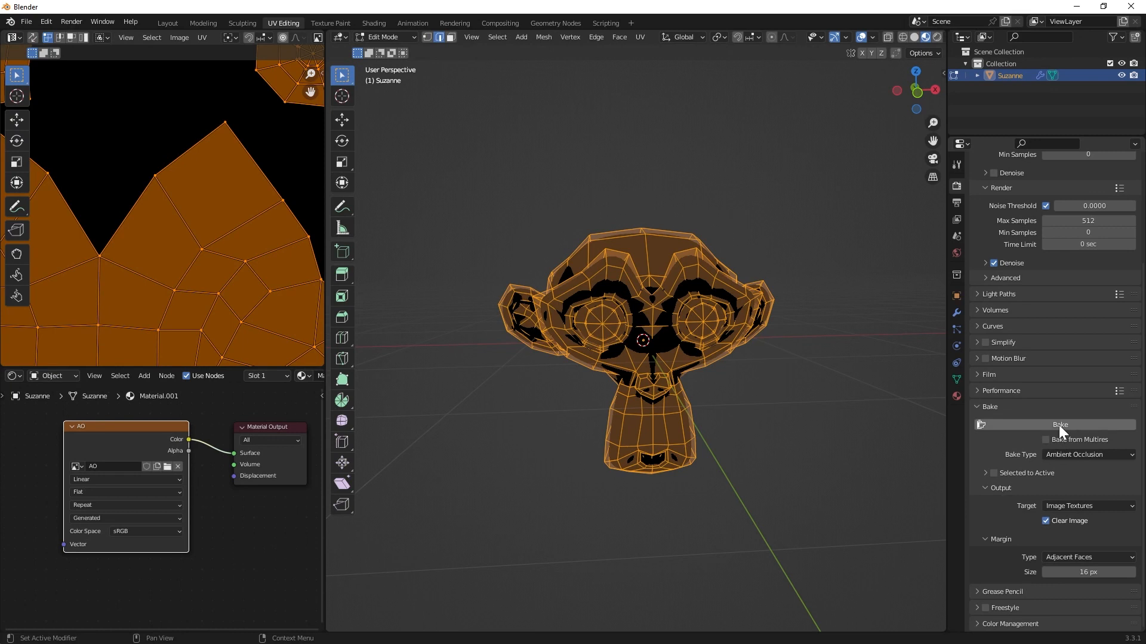
mouse_move(1061, 424)
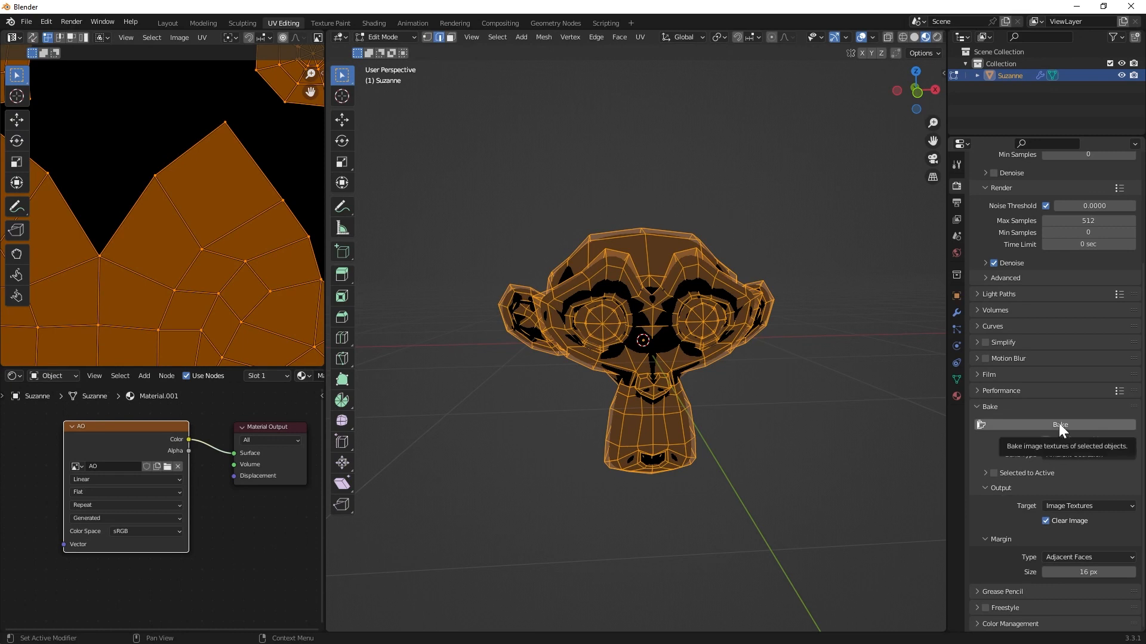
Run the bake to write Suzanne's ambient occlusion into the AO image.
left_click(1058, 425)
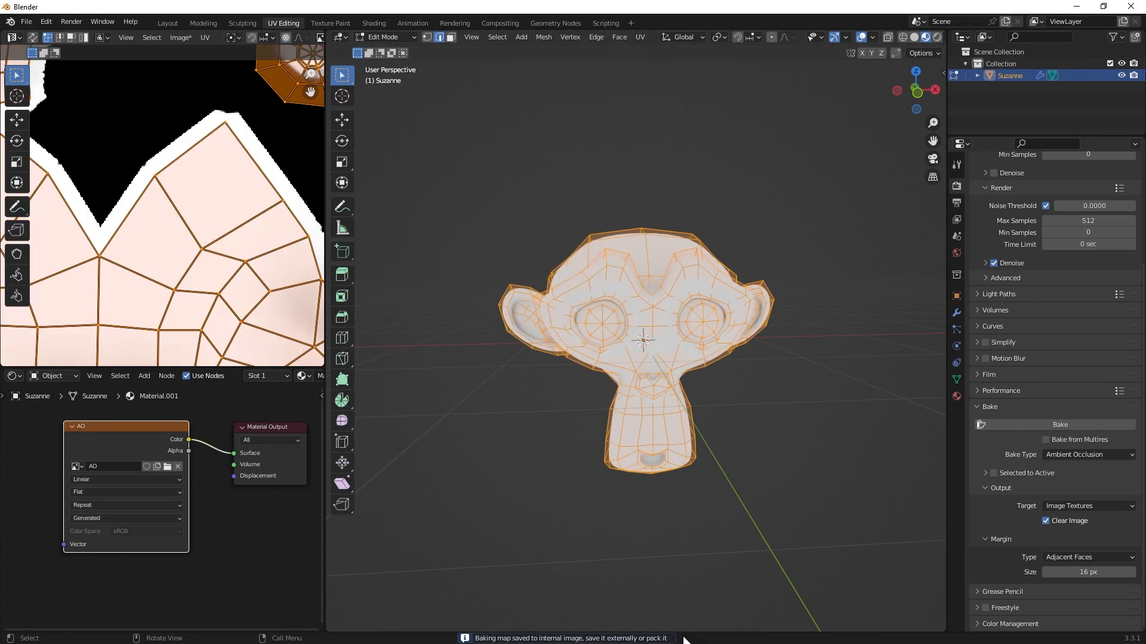
mouse_move(124, 450)
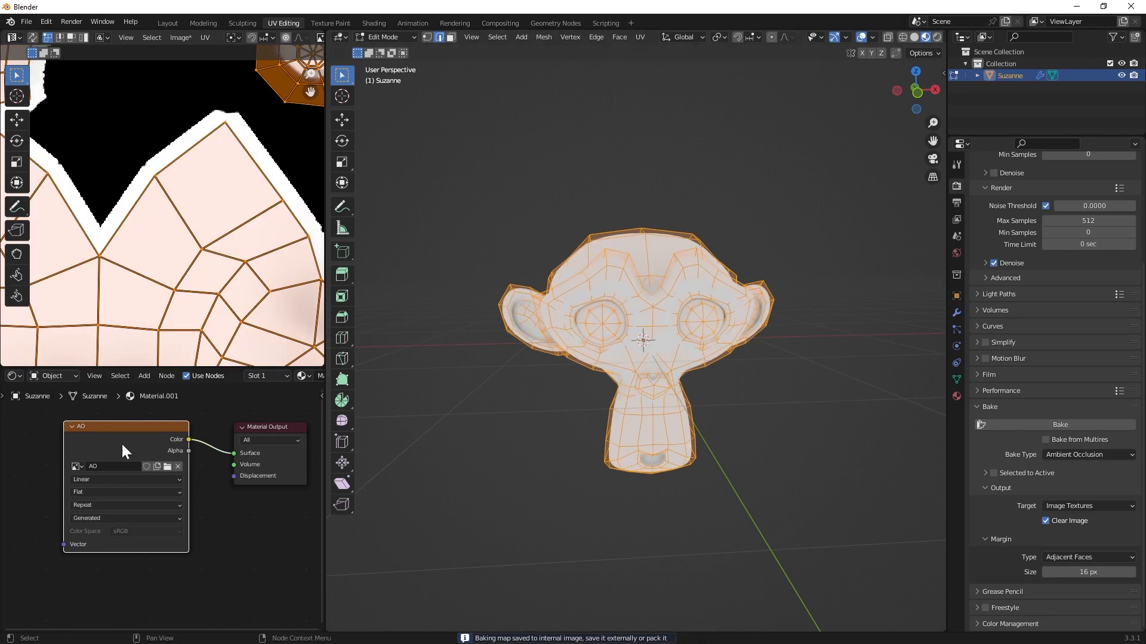
mouse_move(133, 444)
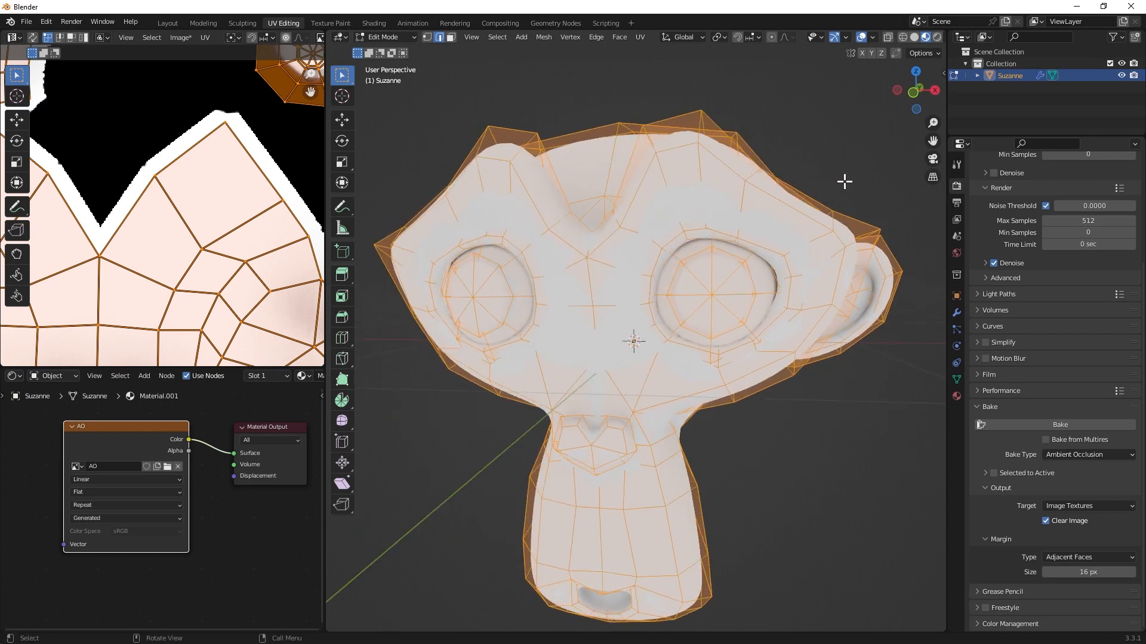
Return to Object Mode and orbit around Suzanne to inspect the baked AO shading.
key("Tab")
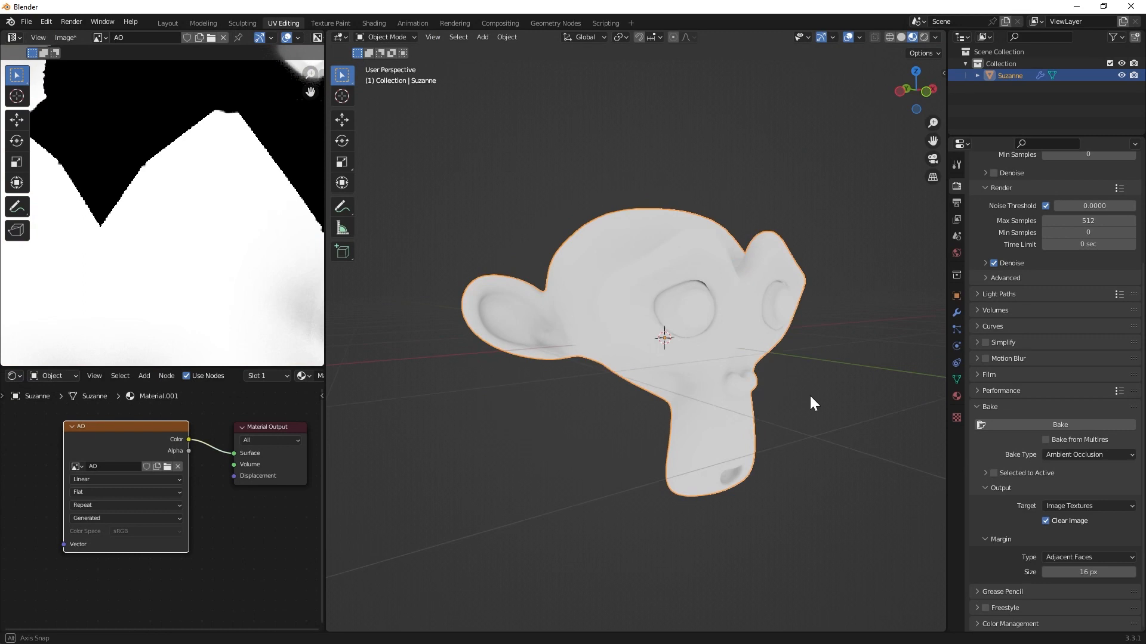
left_click_drag(815, 403, 599, 356)
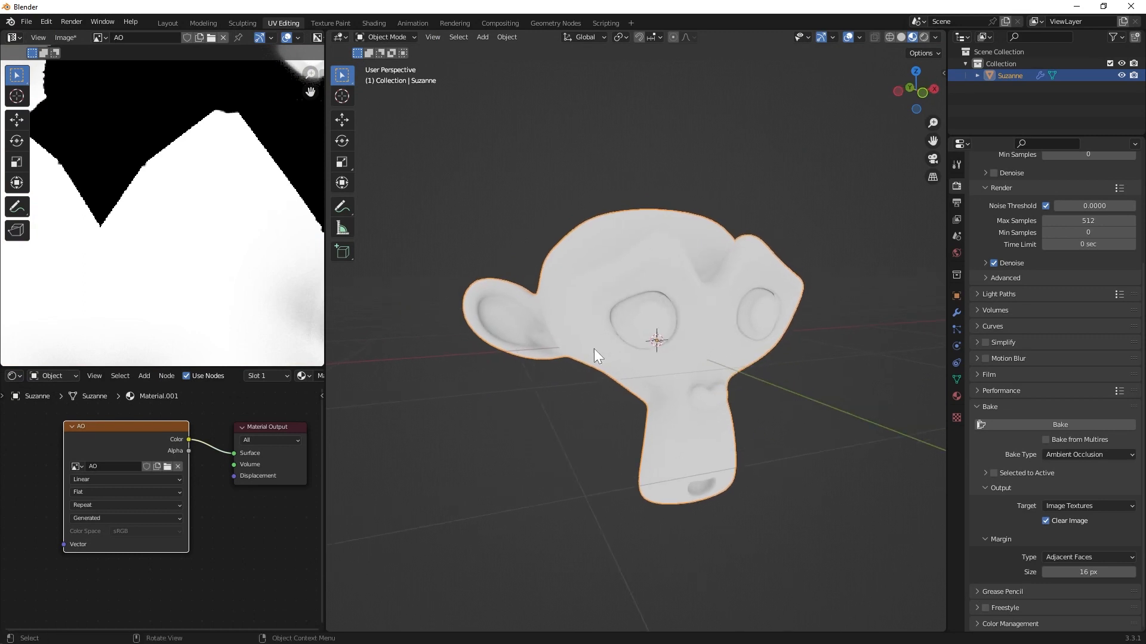
mouse_move(602, 401)
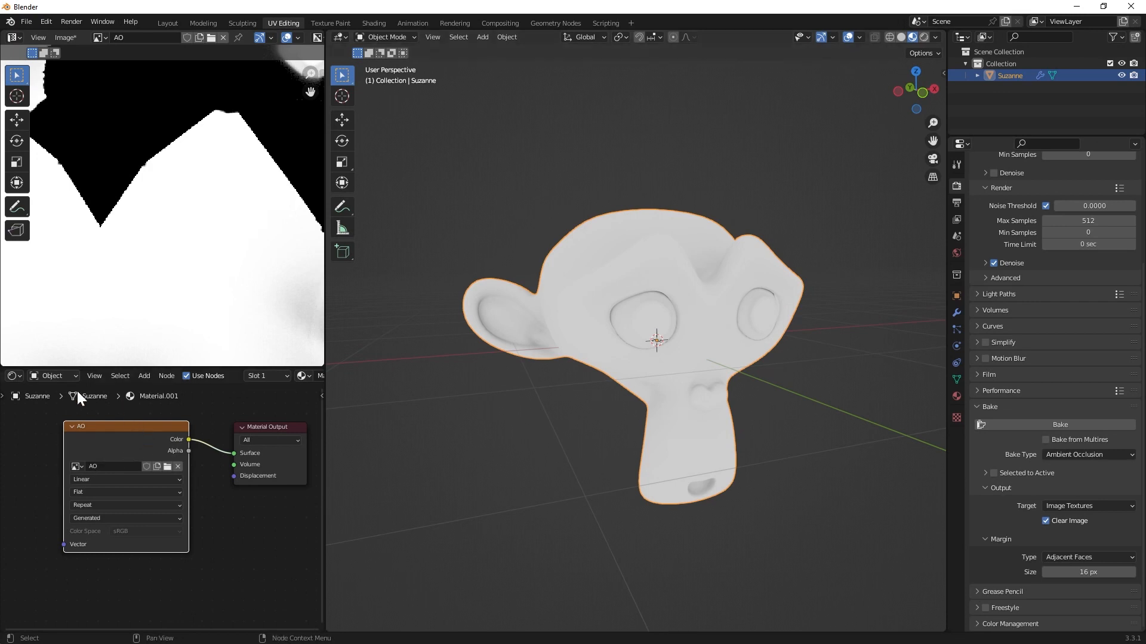
mouse_move(201, 422)
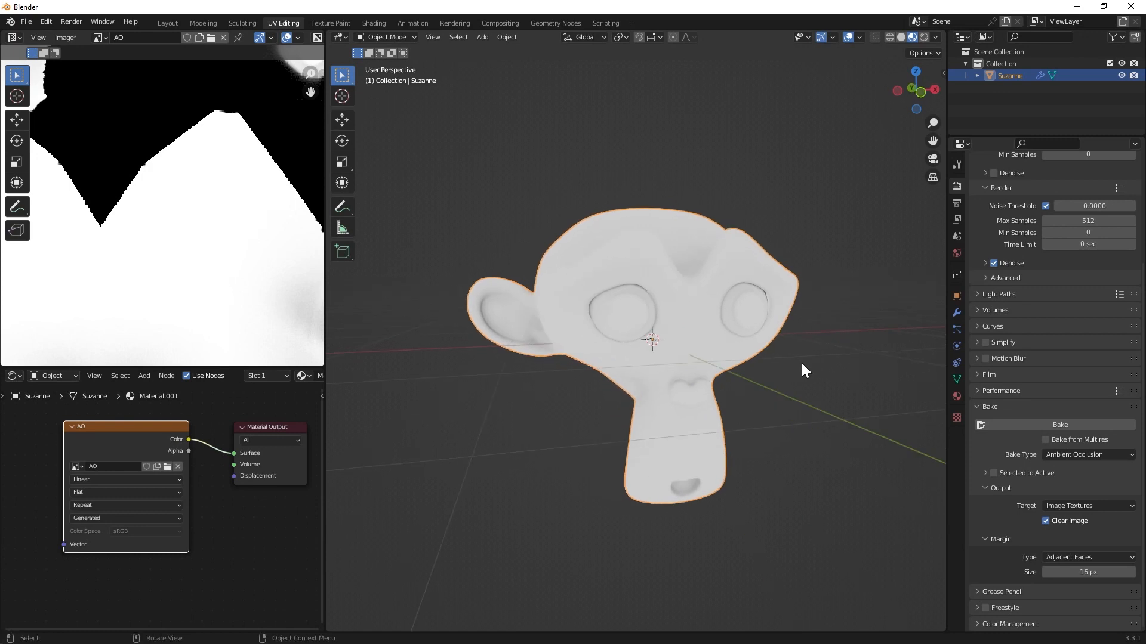
mouse_move(691, 305)
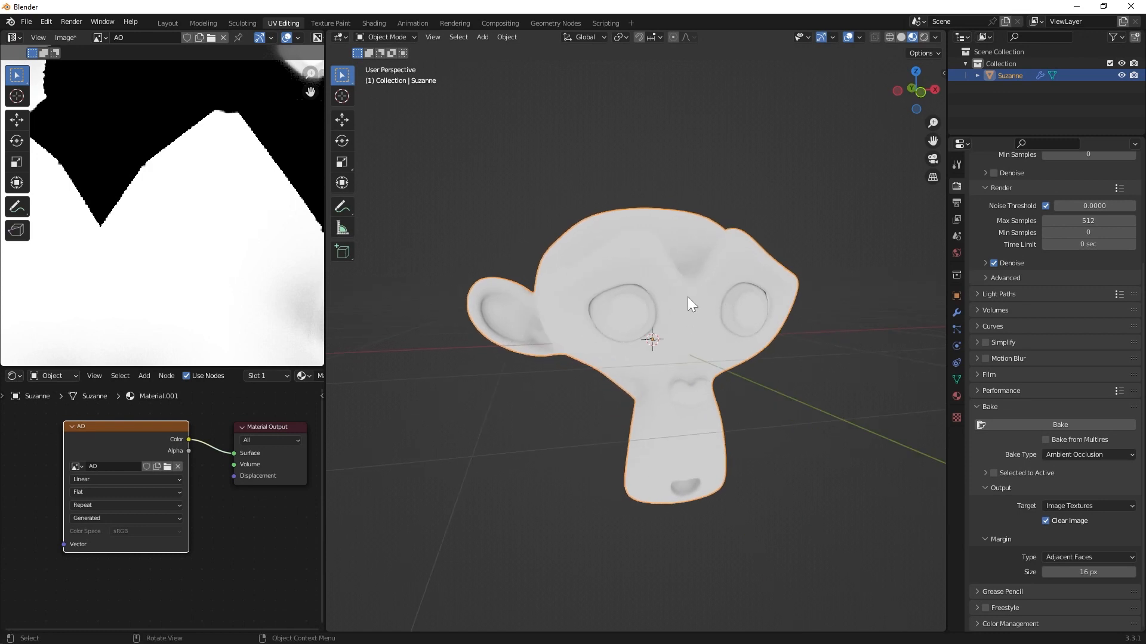